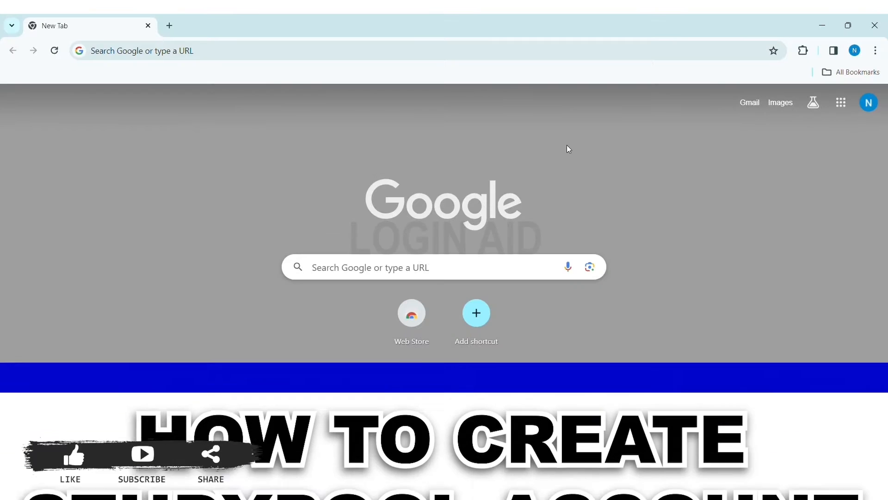
Scroll down on the blank new Chrome tab.
scroll("down", 3)
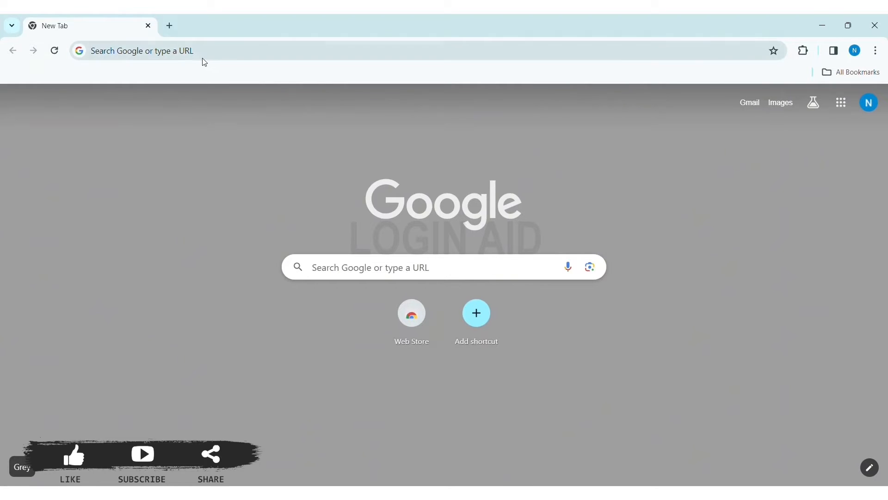
mouse_move(177, 165)
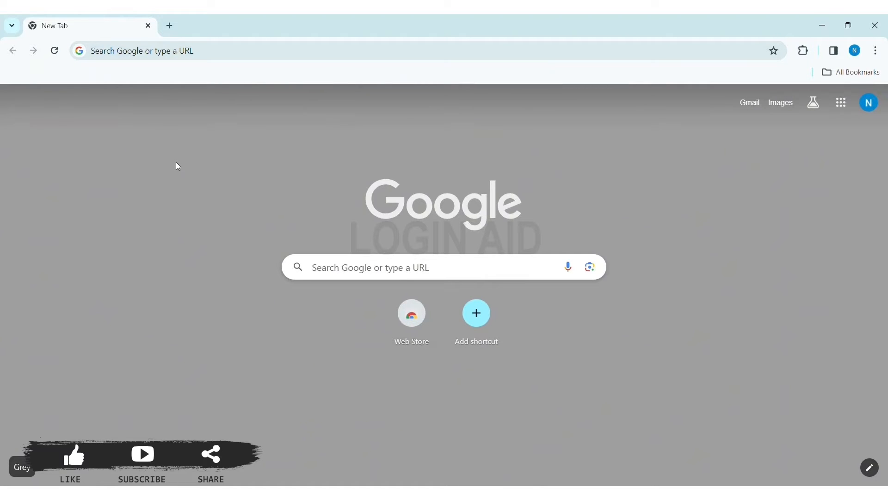
mouse_move(252, 156)
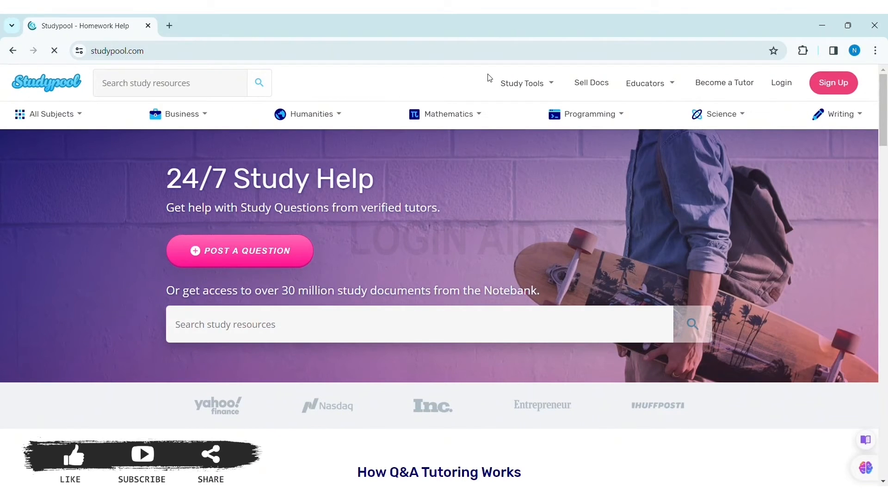
left_click(833, 82)
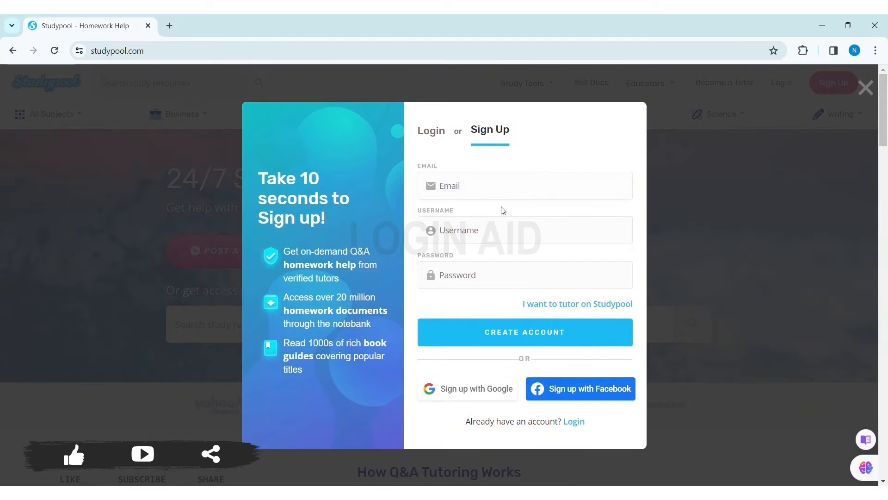
left_click(524, 185)
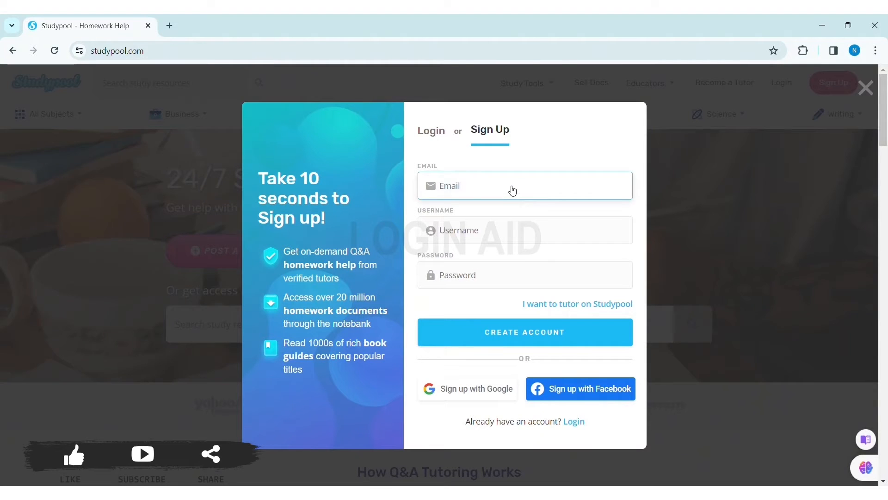
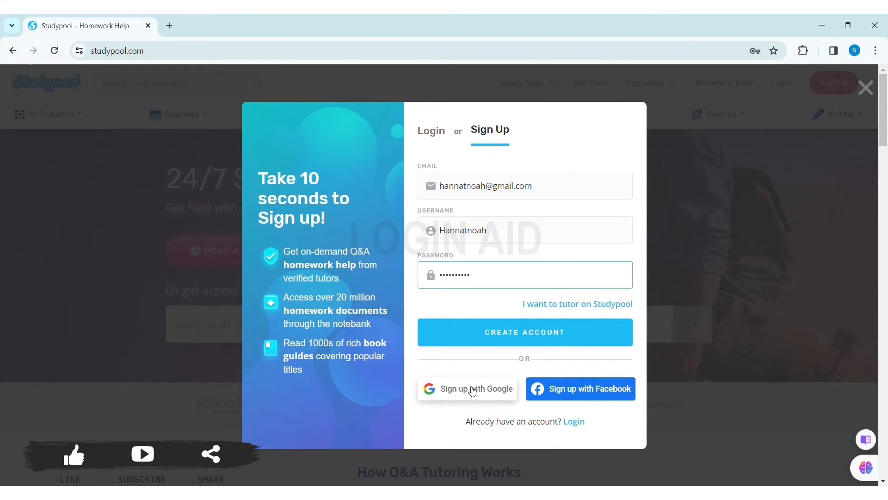
mouse_move(530, 401)
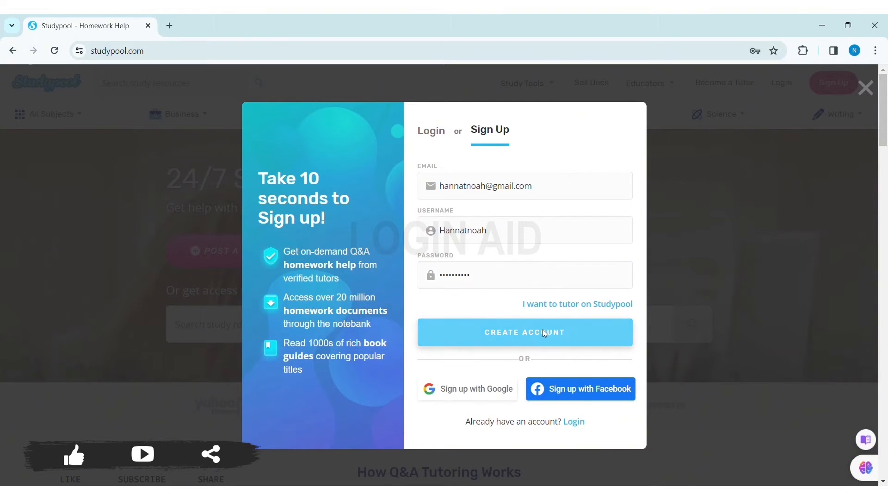
left_click(524, 332)
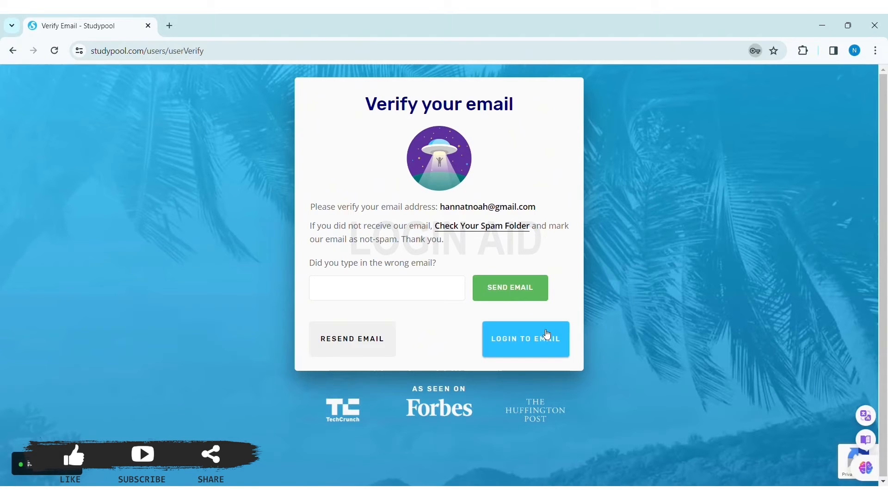
mouse_move(744, 300)
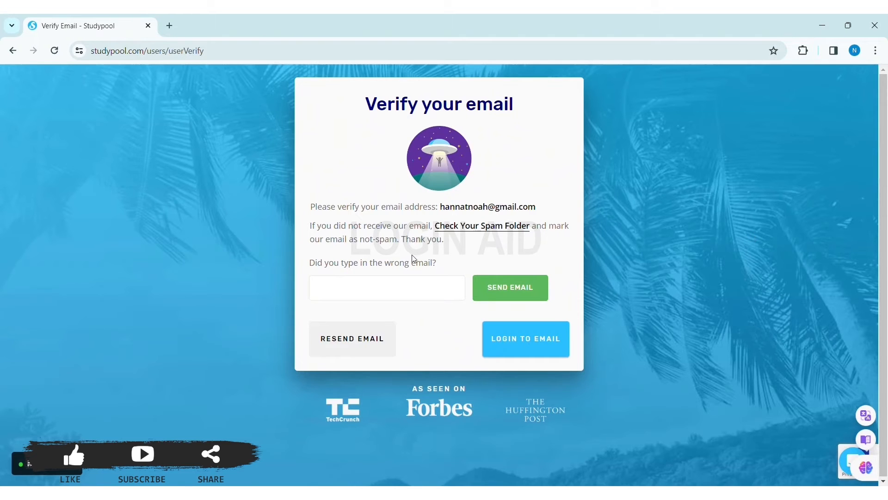
Use Login to Email to reach the inbox with the verification message.
left_click(525, 338)
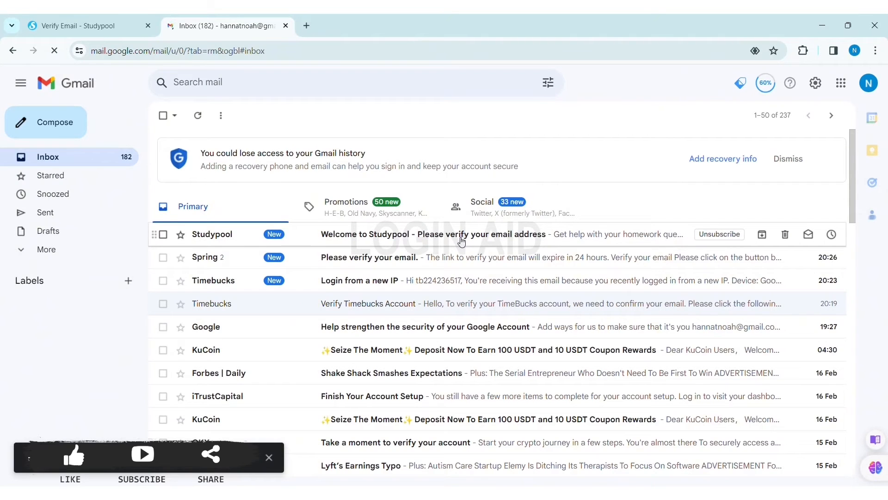
Open Studypool's 'Please verify your email address' message and verify the email.
left_click(425, 234)
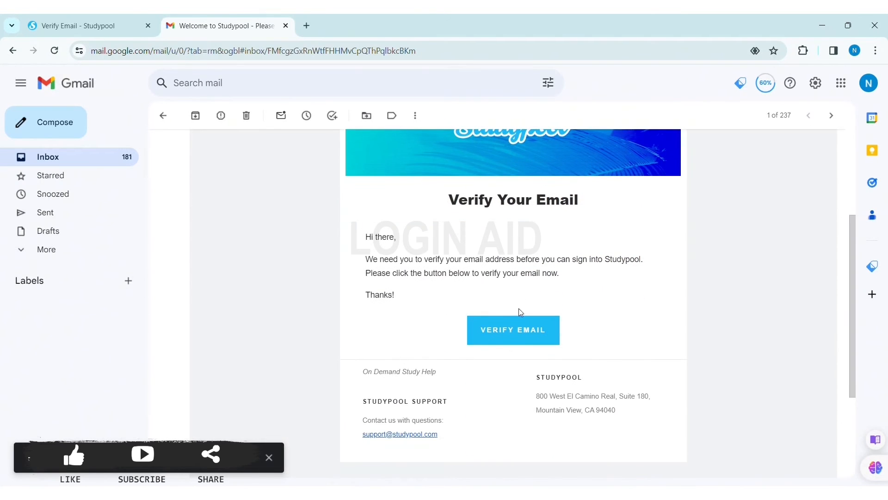
mouse_move(513, 334)
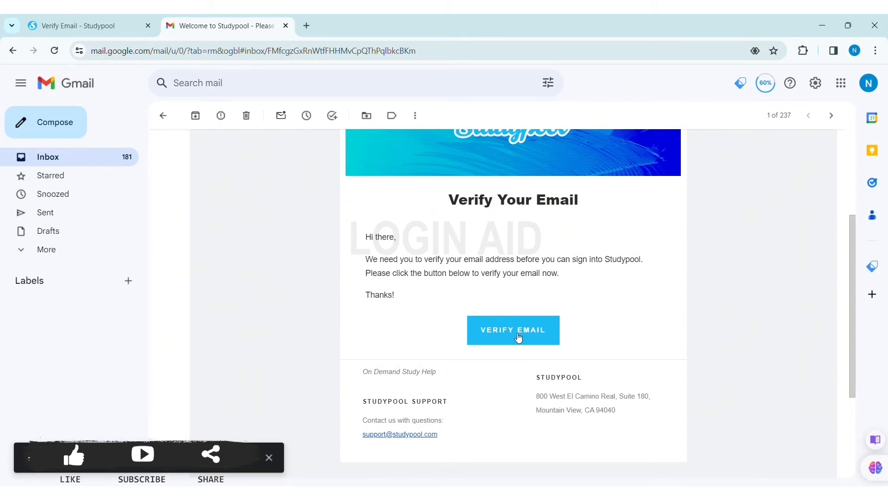
left_click(512, 330)
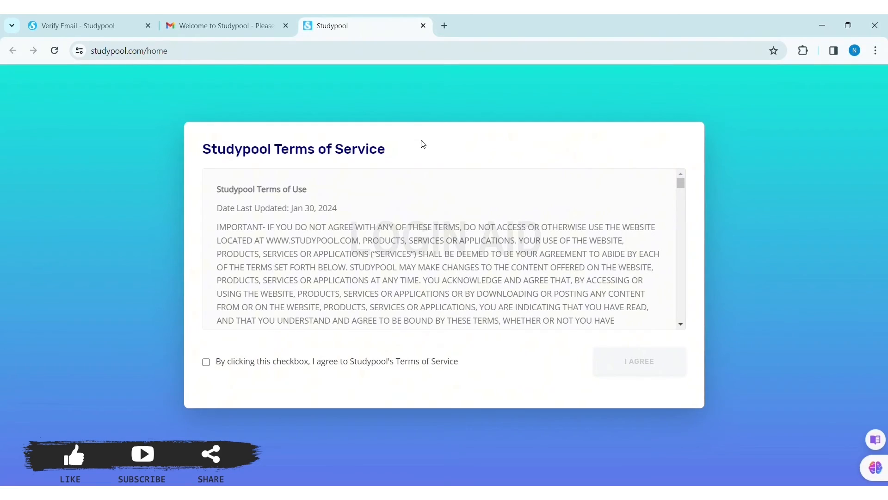
Scroll the Terms of Service, tick the agreement checkbox and agree.
scroll("down", 3)
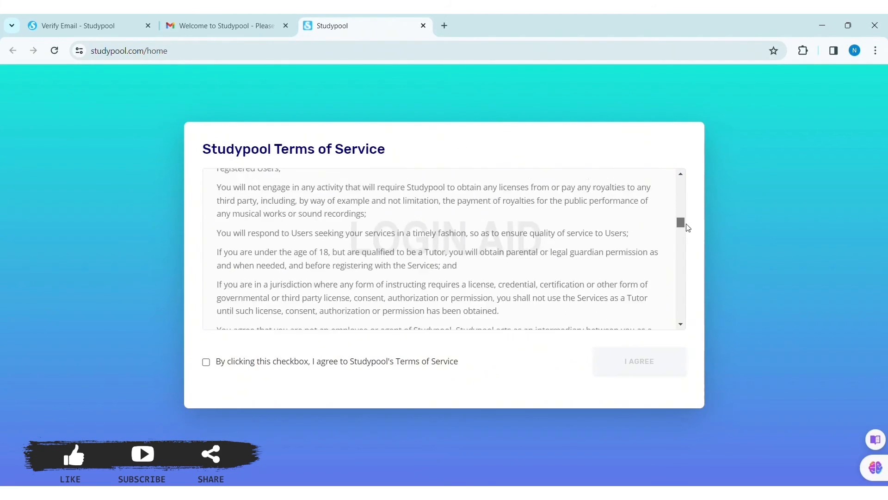
scroll("down", 3)
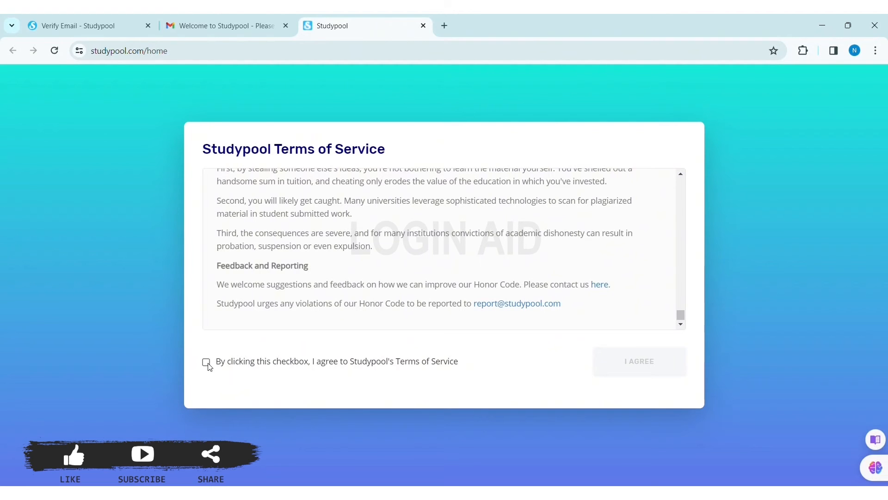
left_click(205, 361)
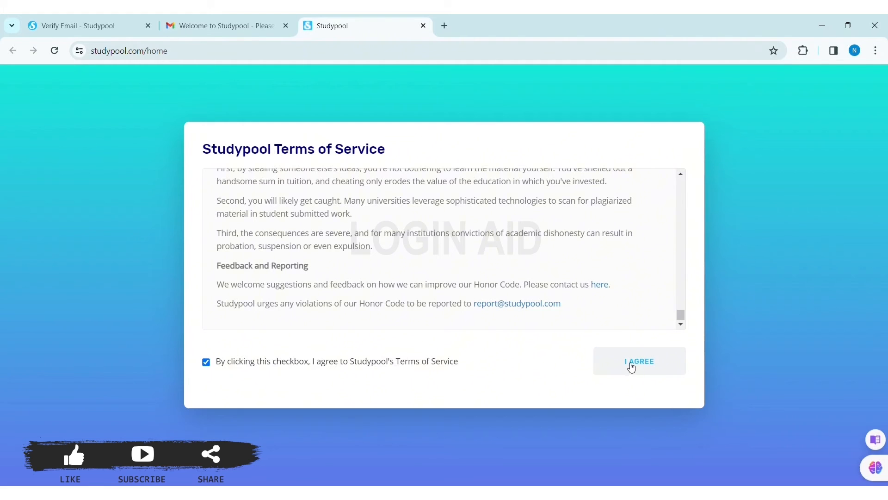
left_click(638, 361)
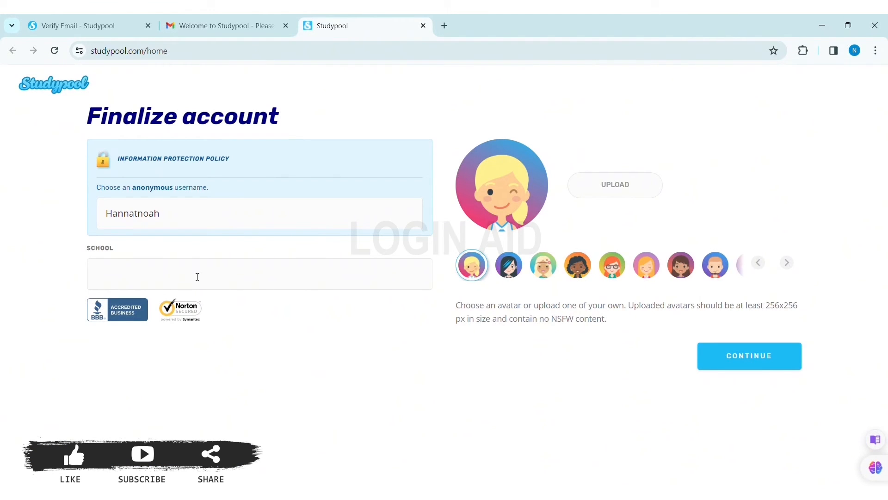
Enter 'brigdeton colleg' in the School field on Finalize account.
type("brigdeton college")
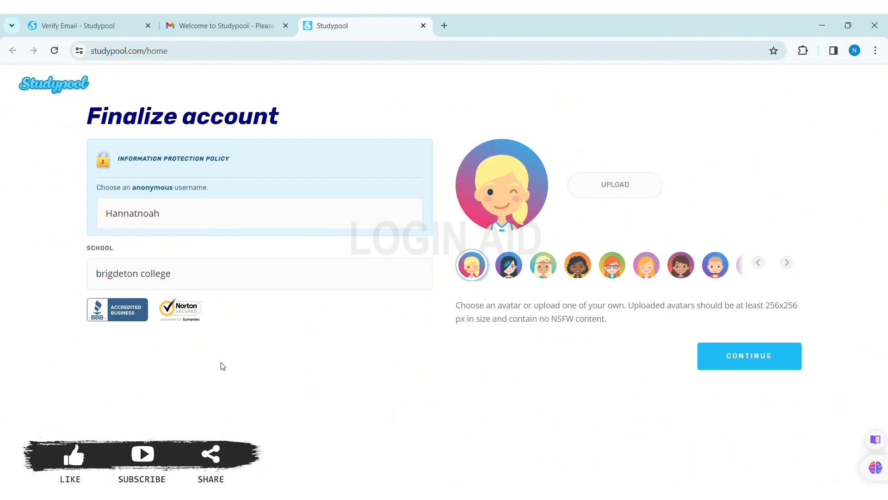
mouse_move(733, 261)
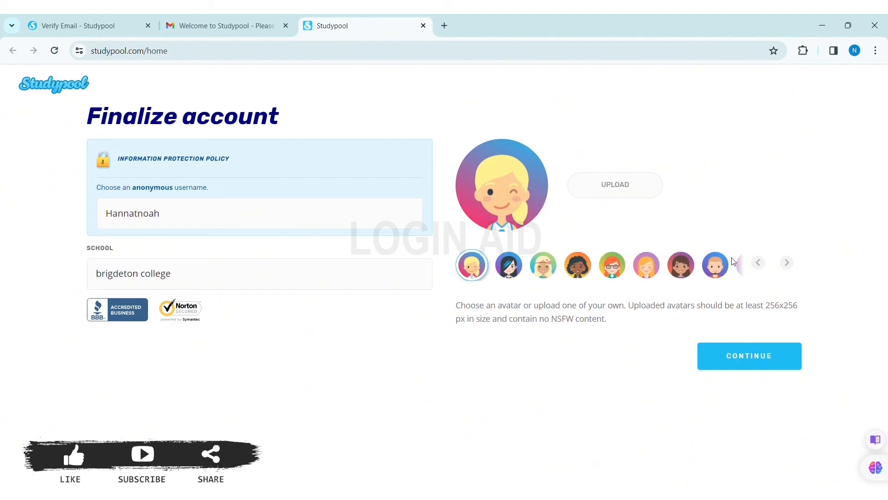
mouse_move(614, 194)
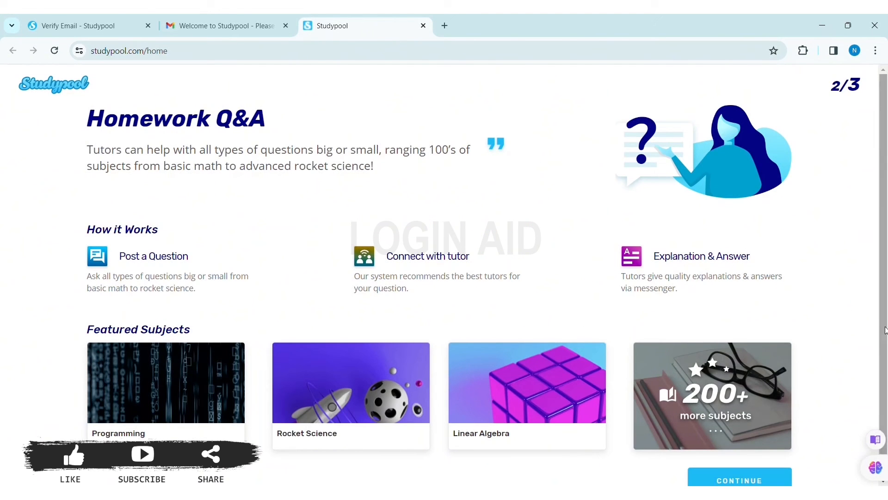
Continue past Homework Q&A and click Done on the Notebank introduction.
scroll("down", 3)
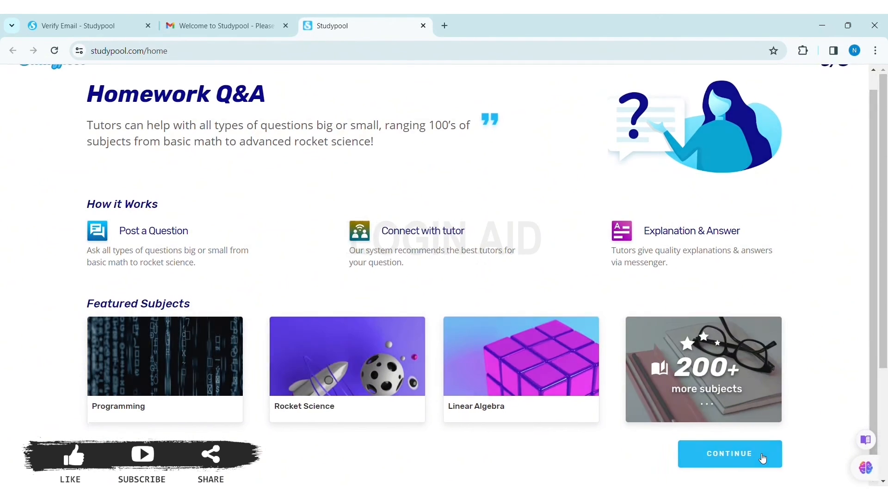
left_click(730, 453)
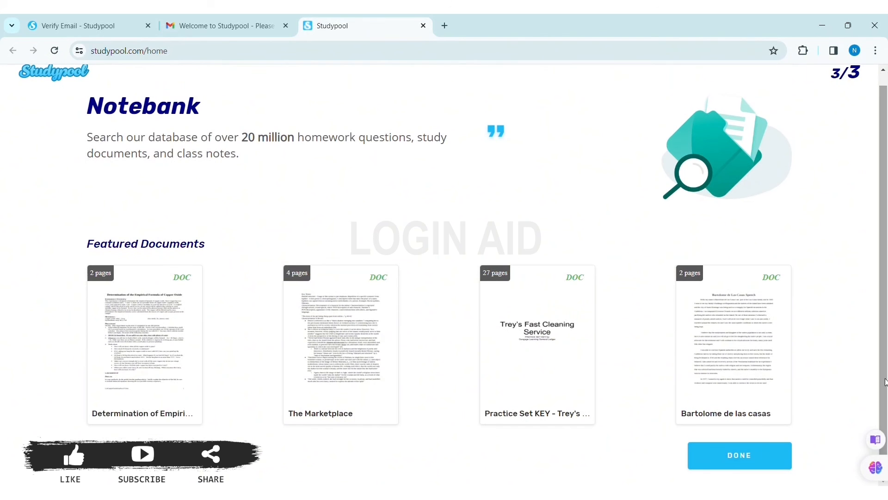
left_click(739, 454)
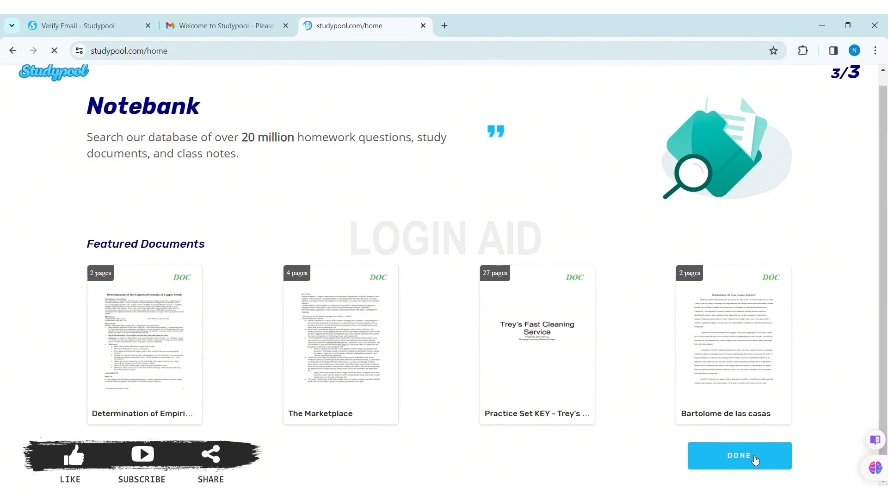
left_click(740, 455)
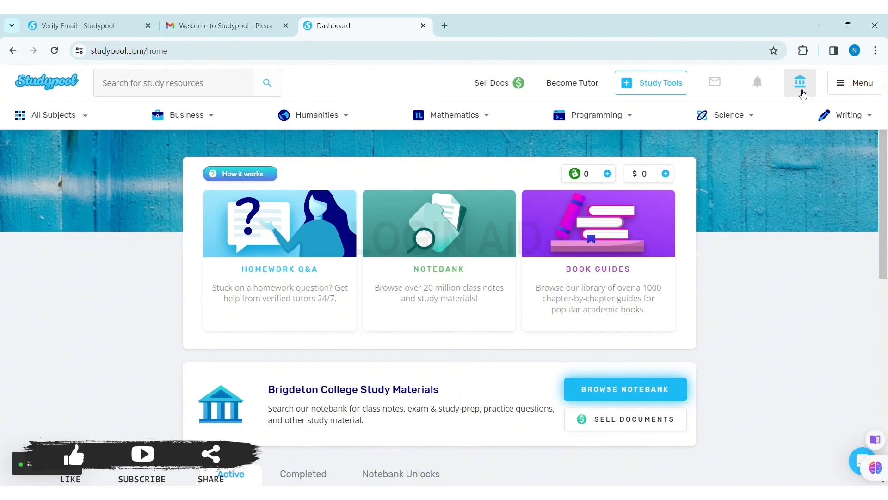
left_click(625, 388)
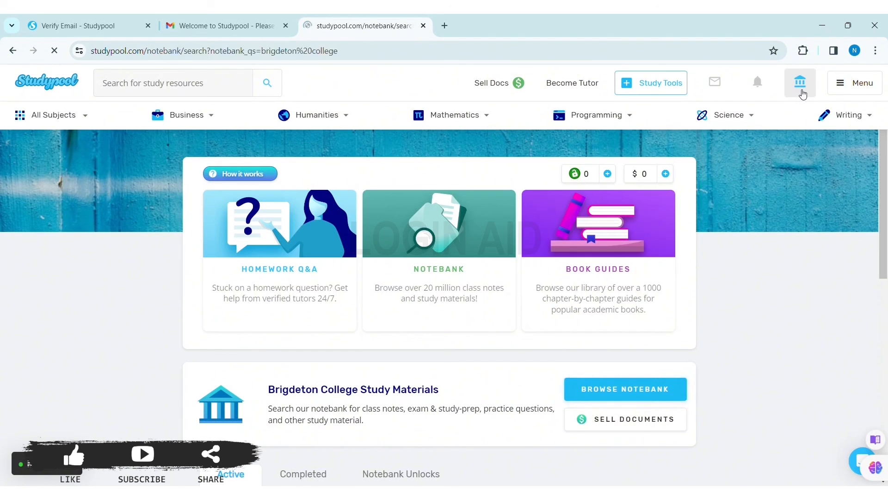
left_click(800, 82)
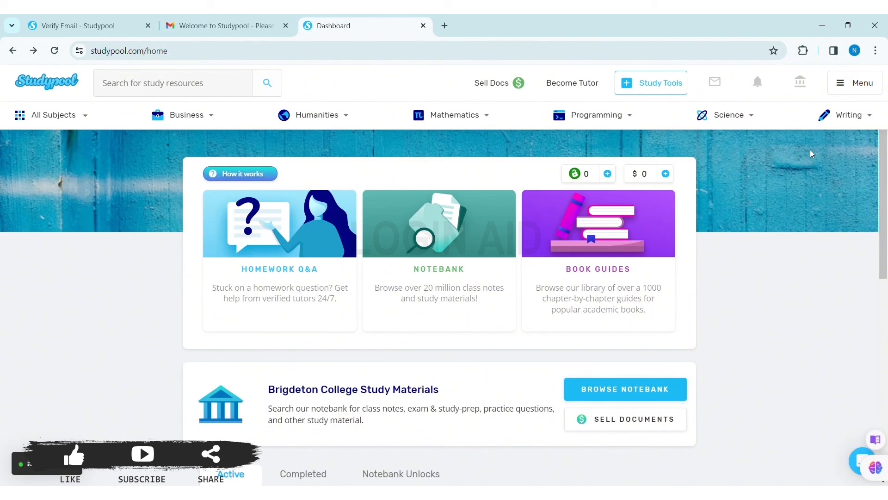
mouse_move(76, 221)
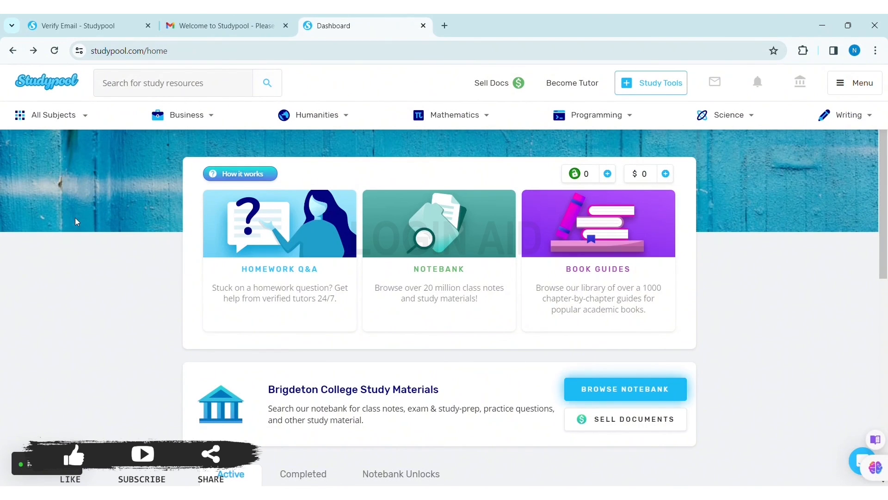